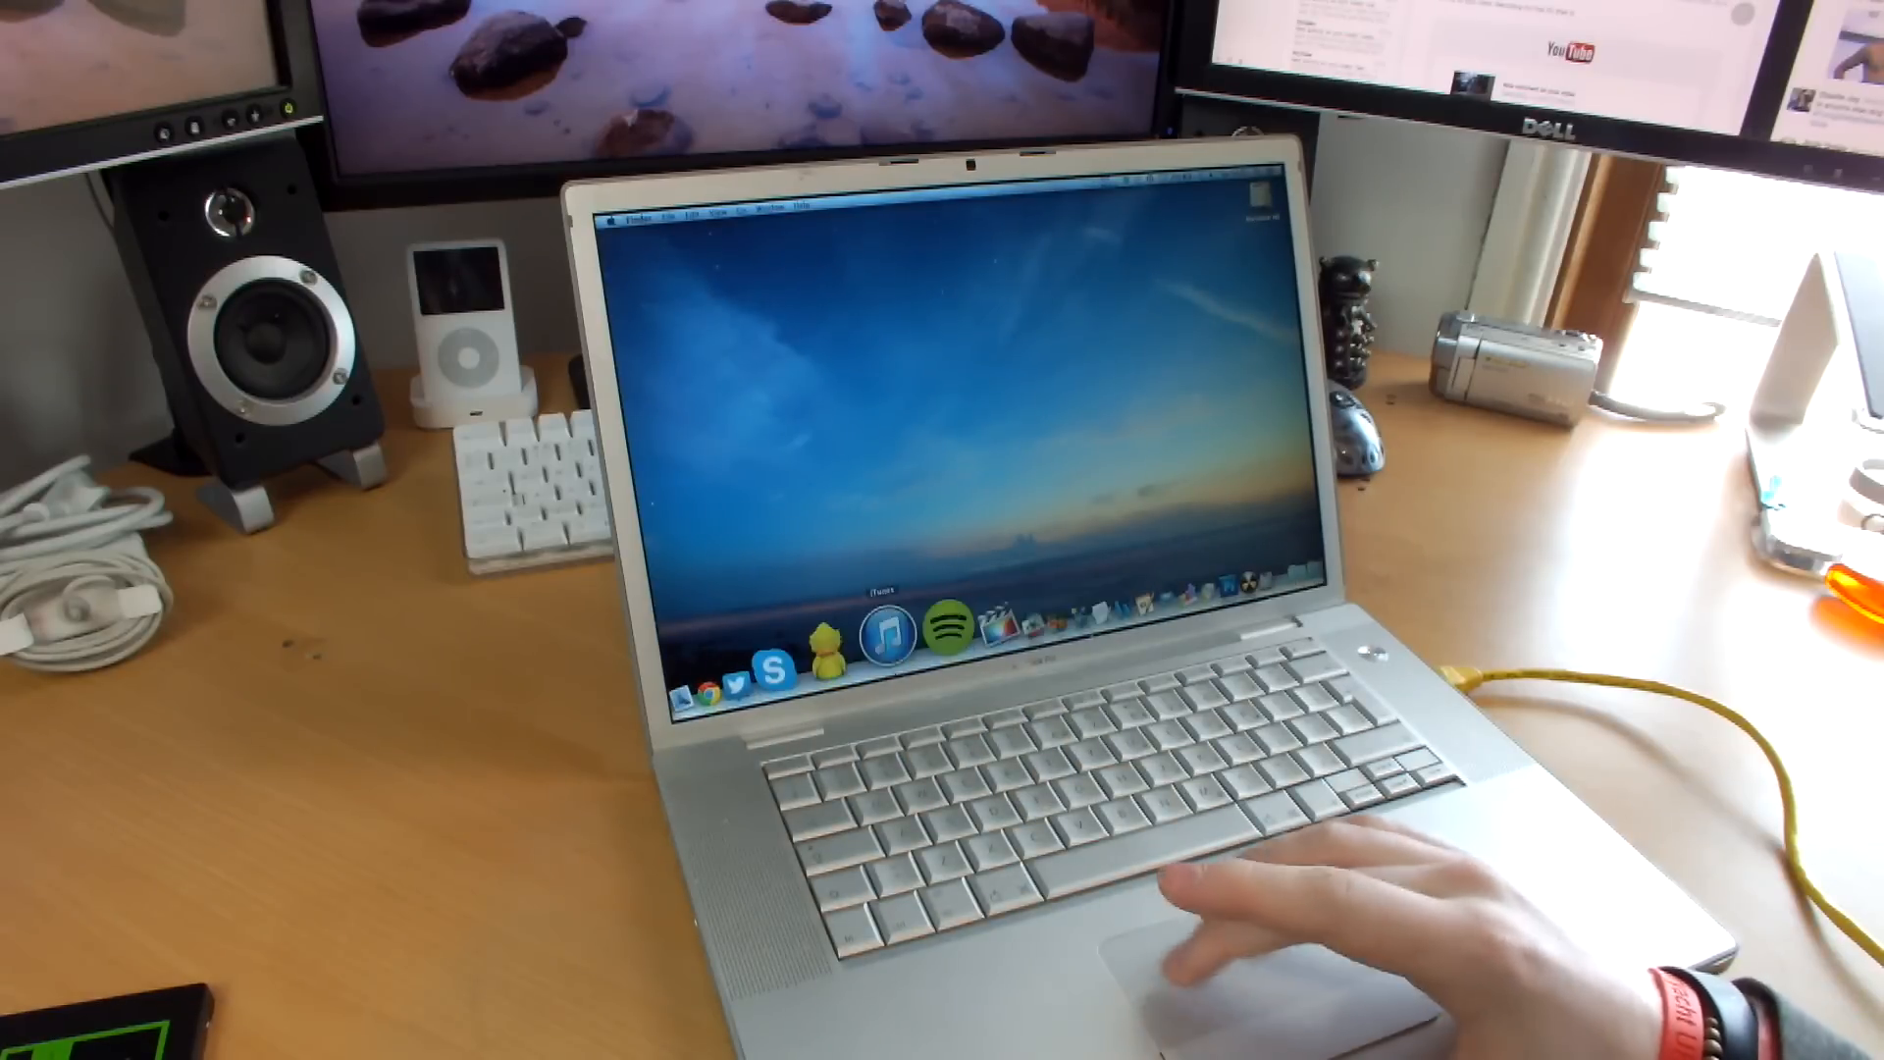
Step: Magnify the menu bar to show the battery indicator reading 40%
click(612, 220)
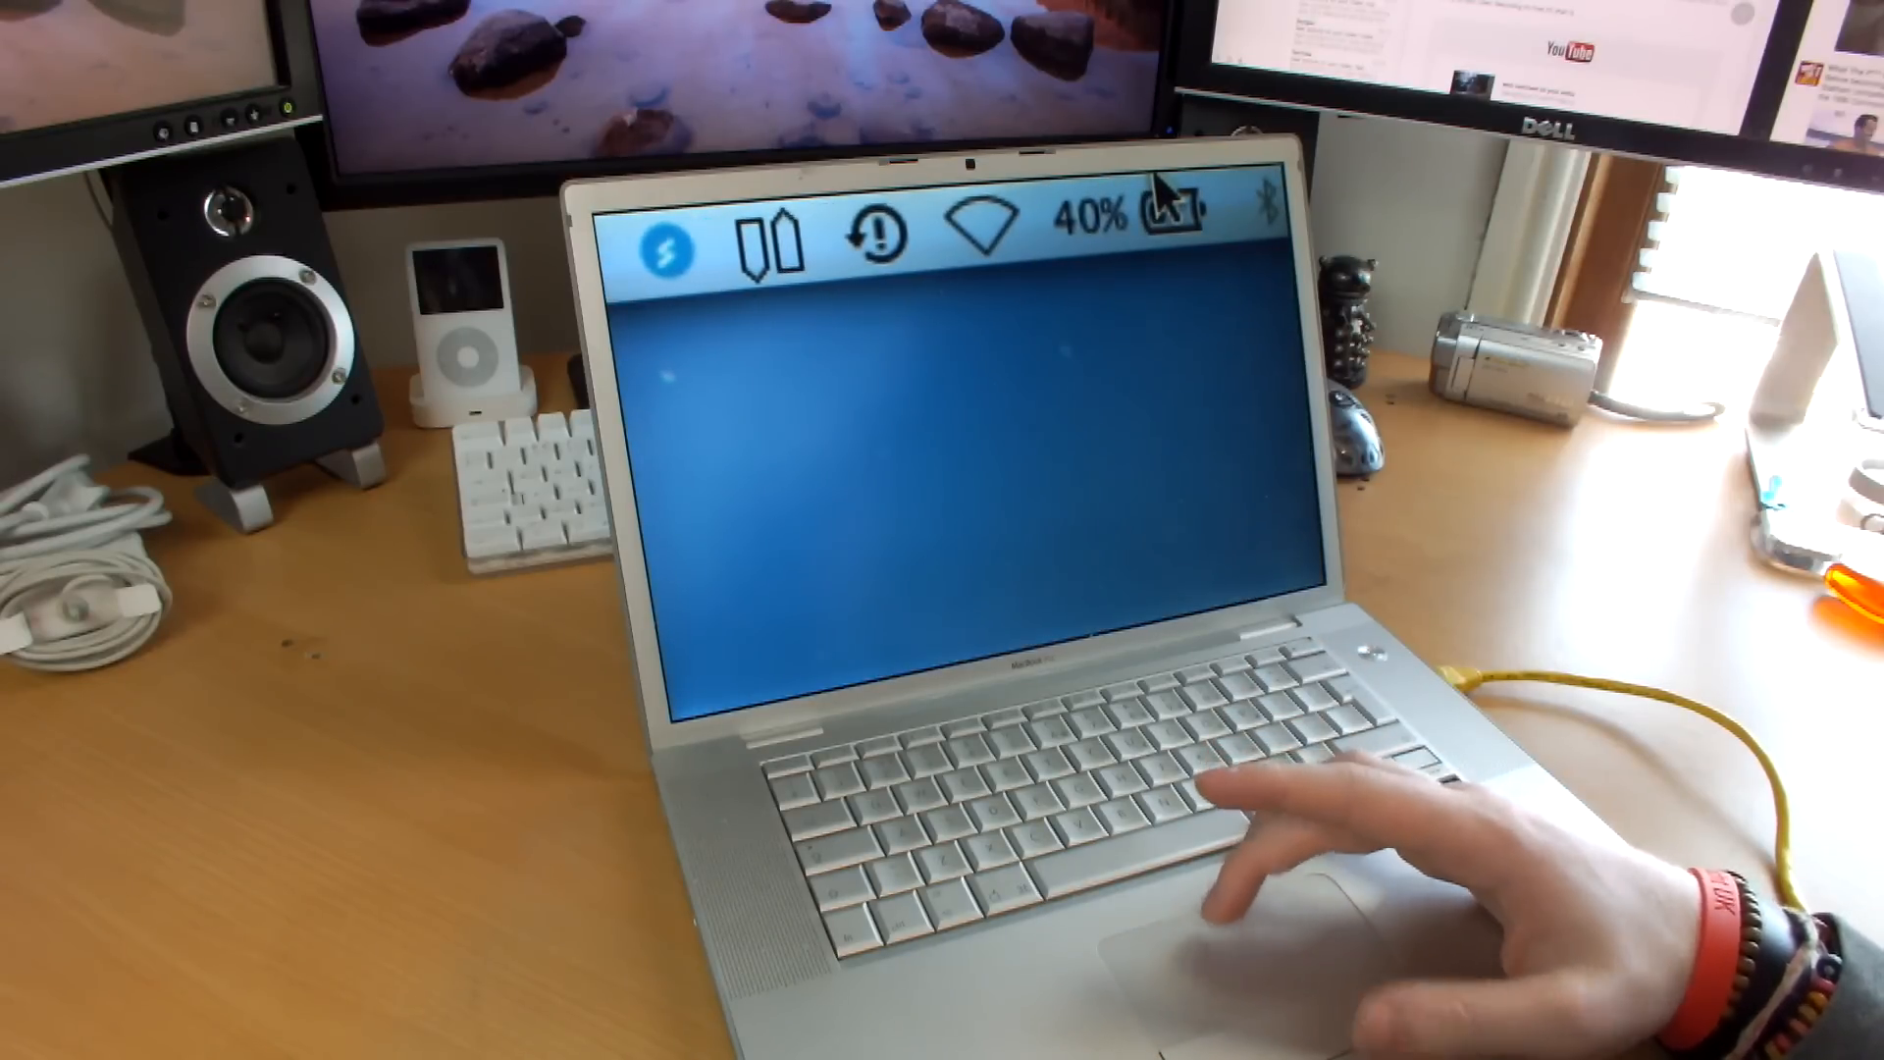
click(1154, 210)
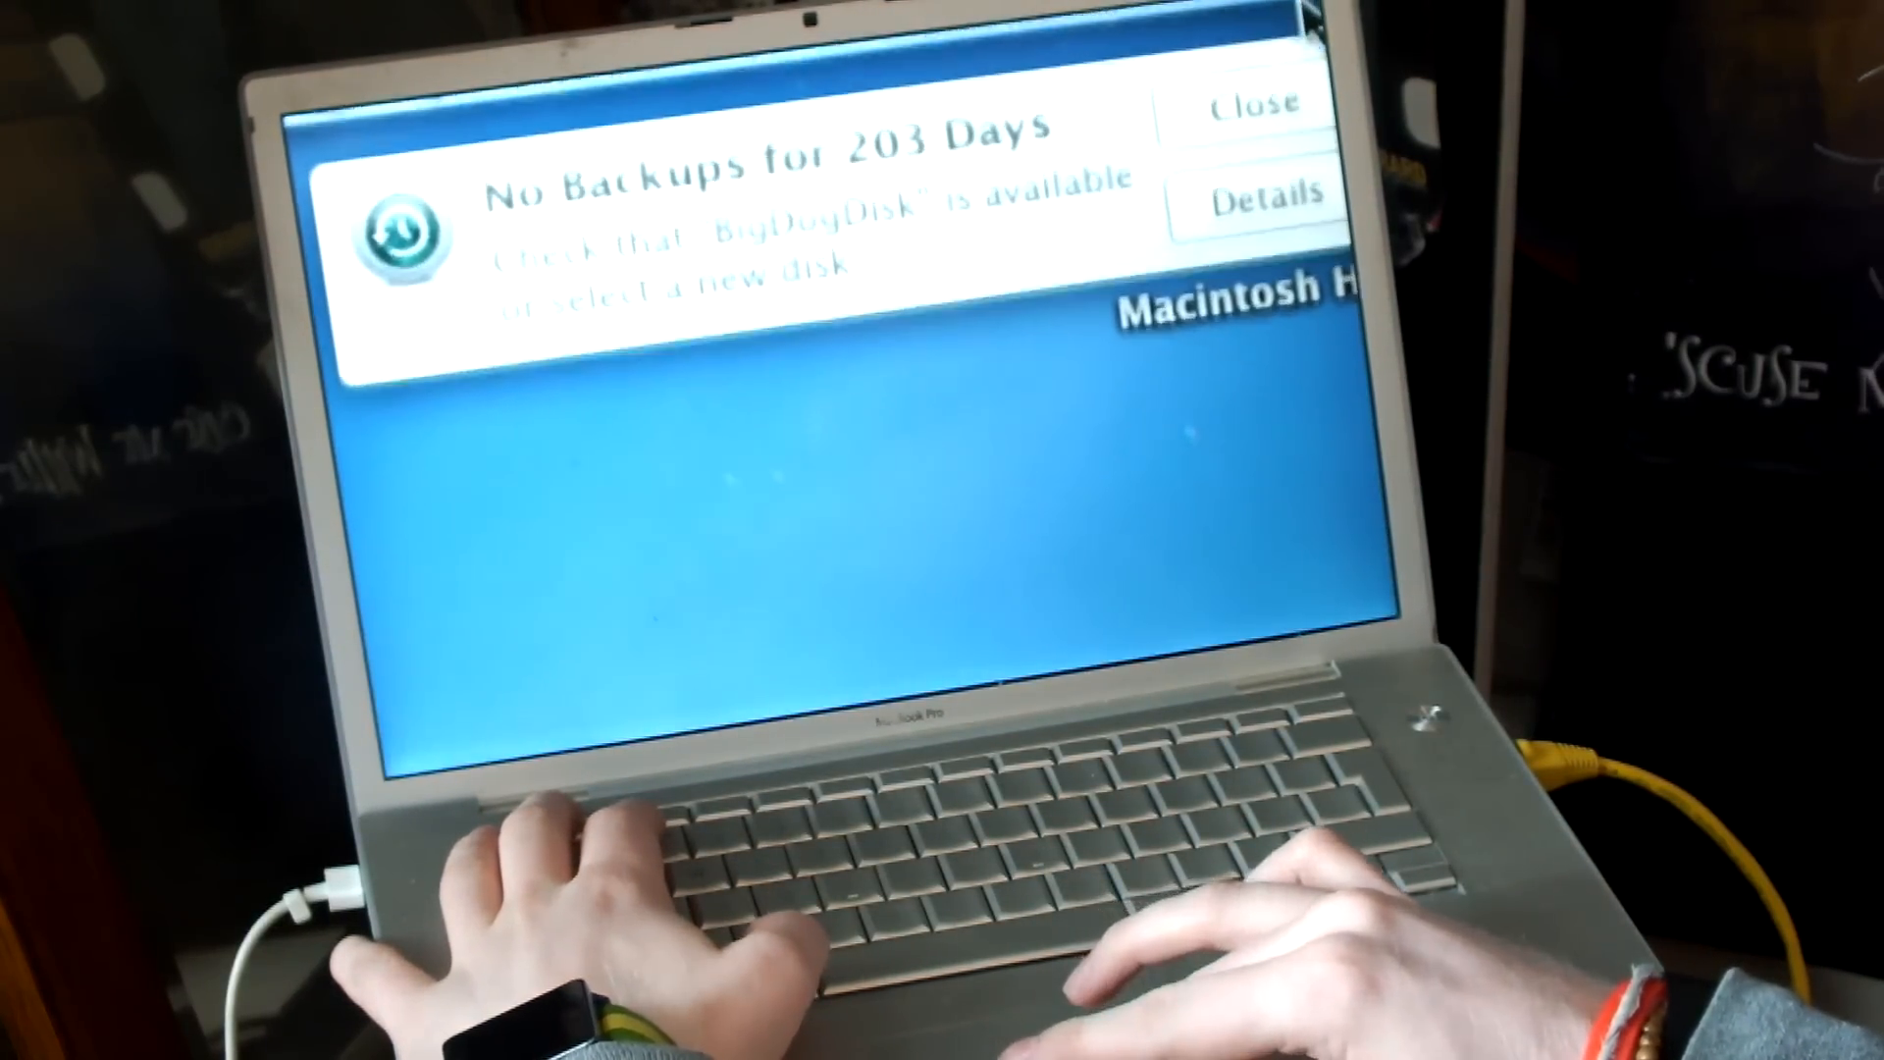
click(1249, 106)
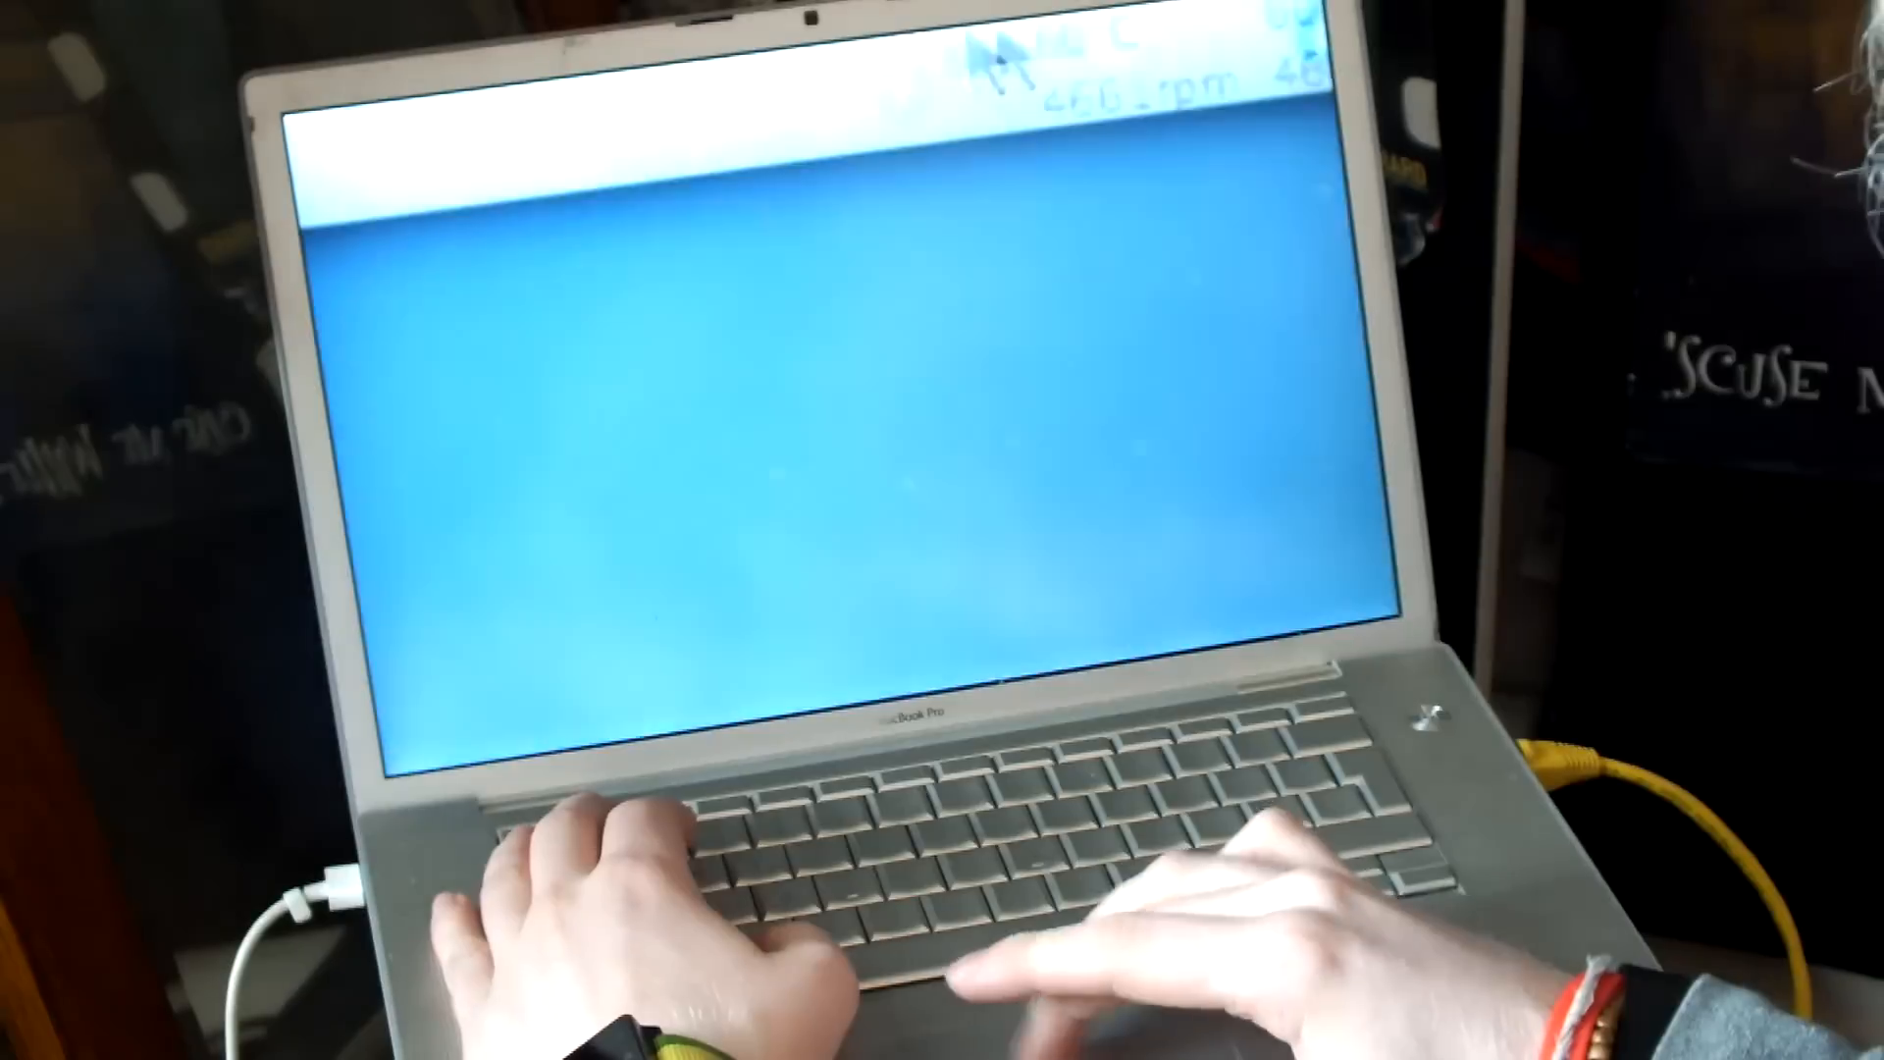
Step: Open the battery status menu showing 66% charge with 2:08 remaining
click(1141, 60)
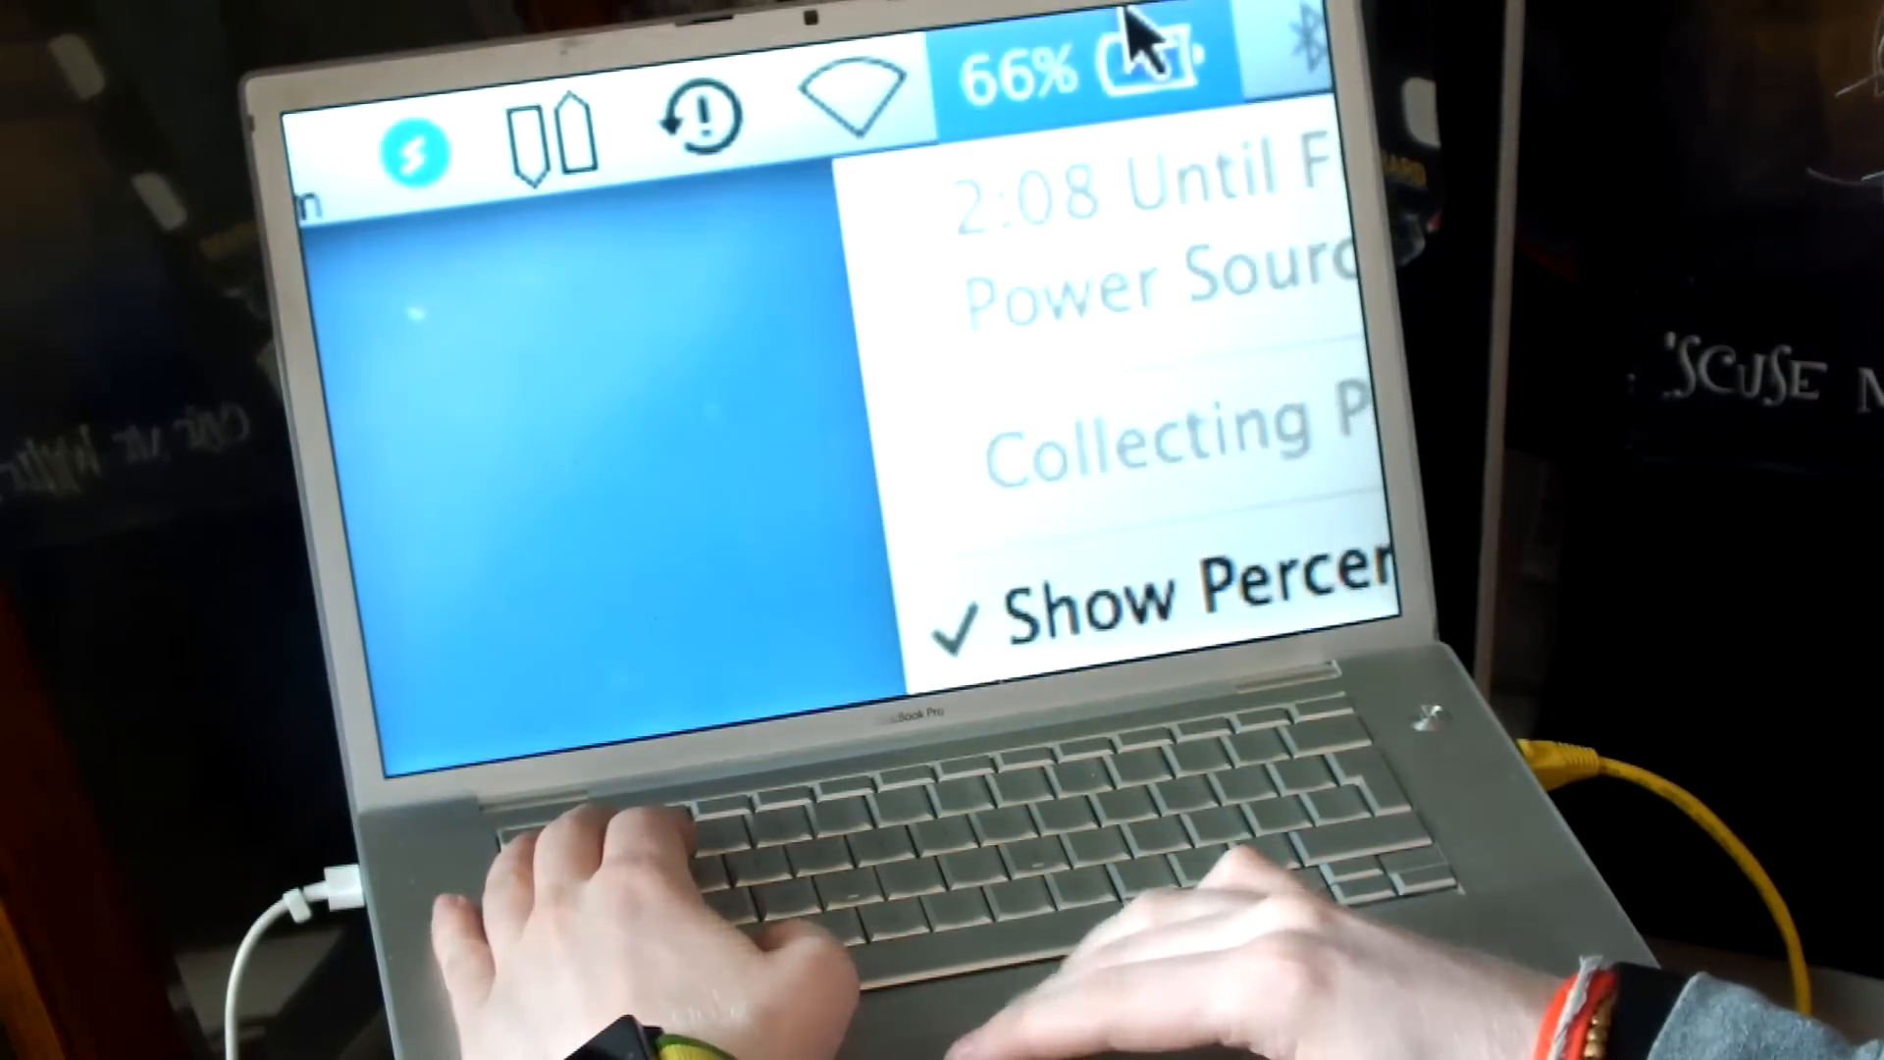